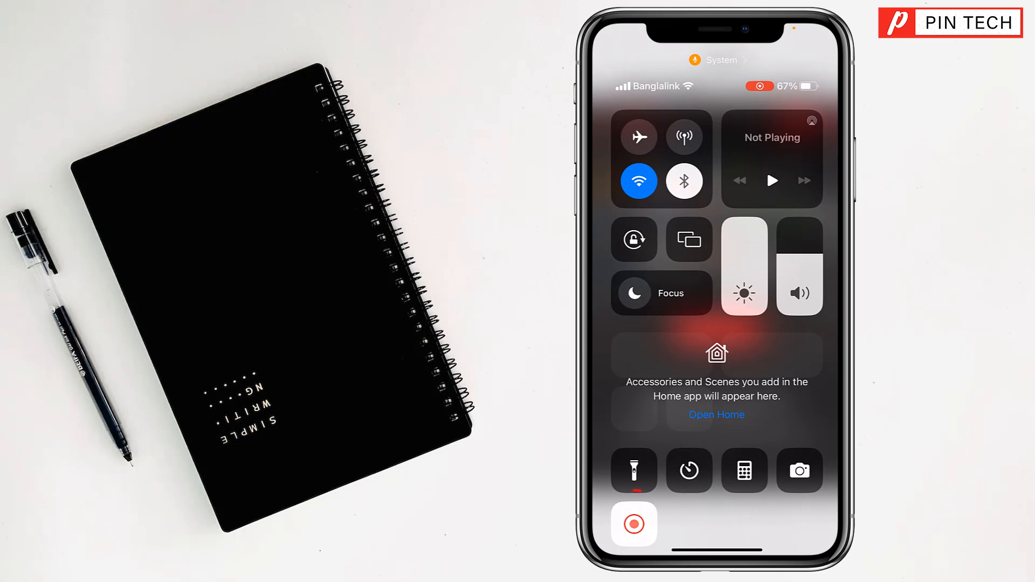
{"action": "left_click", "coordinate": [633, 521]}
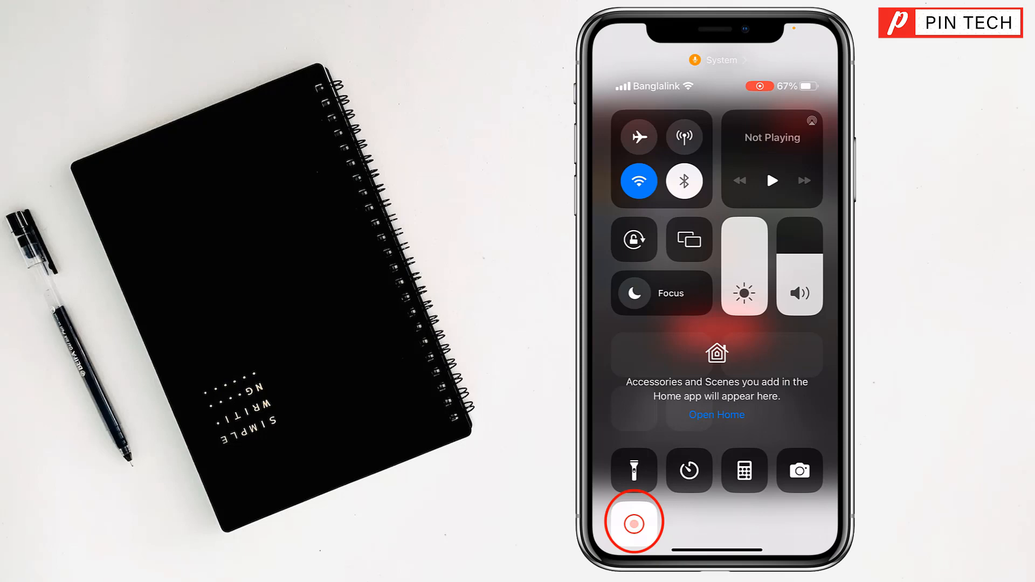
{"action": "left_click", "coordinate": [633, 522]}
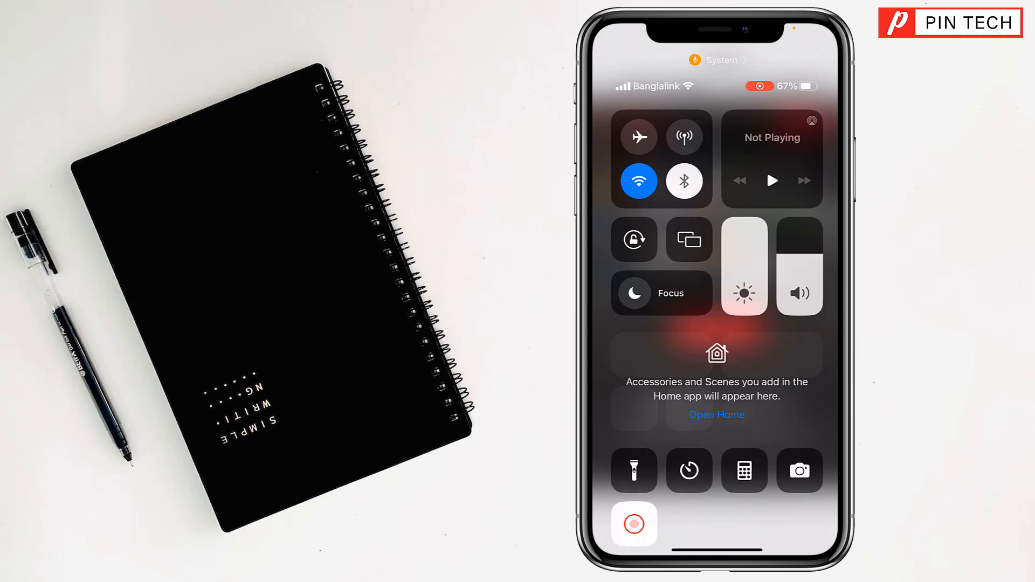